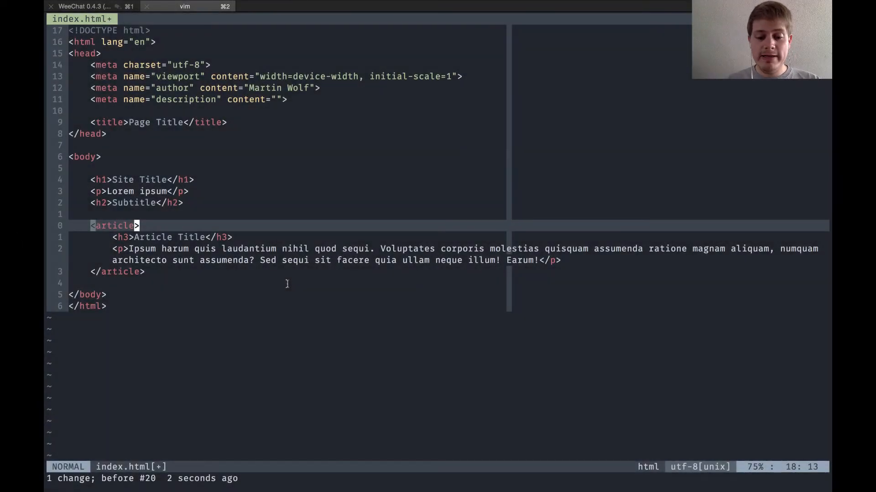
Move to the Article Title heading and discard the stray letters typed before it
key("k")
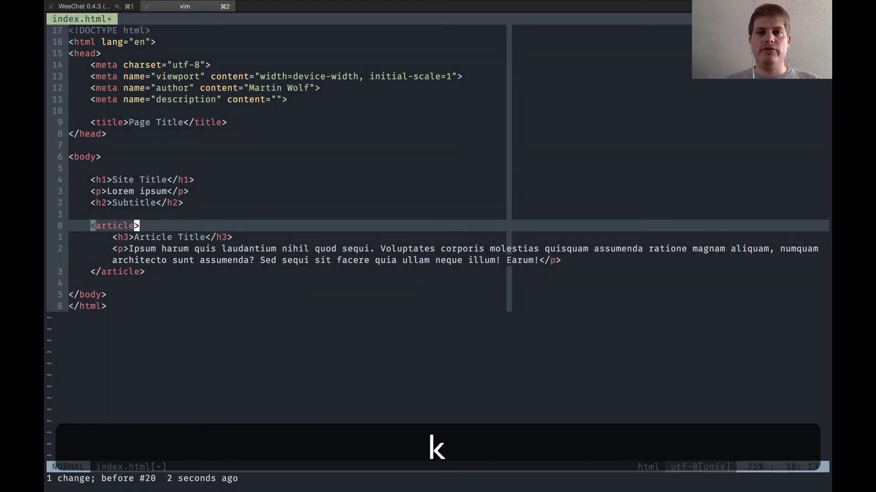
key("k")
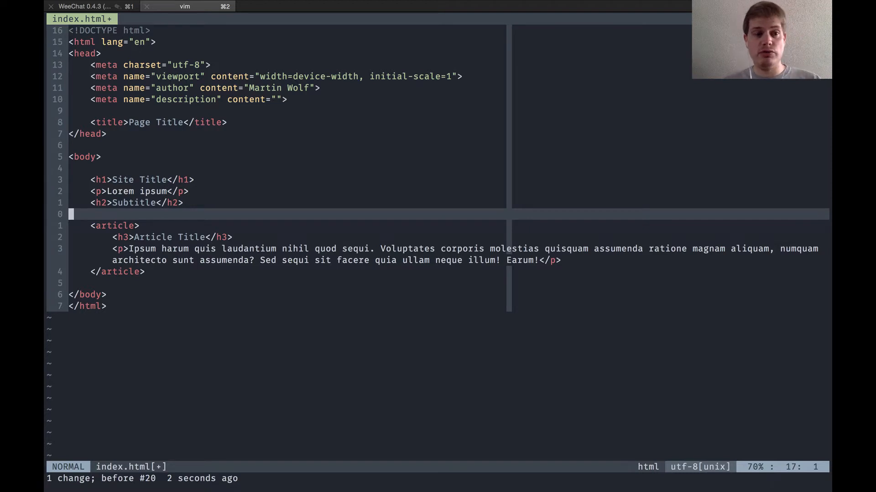
key("j")
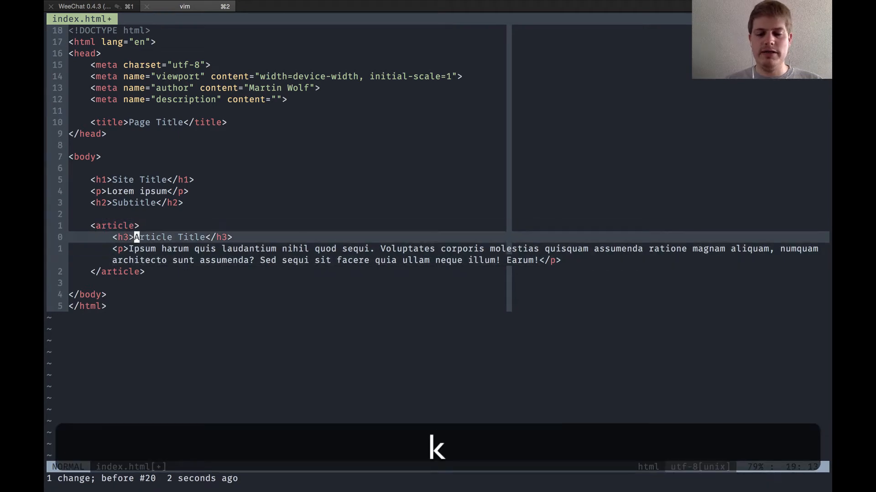
key("i")
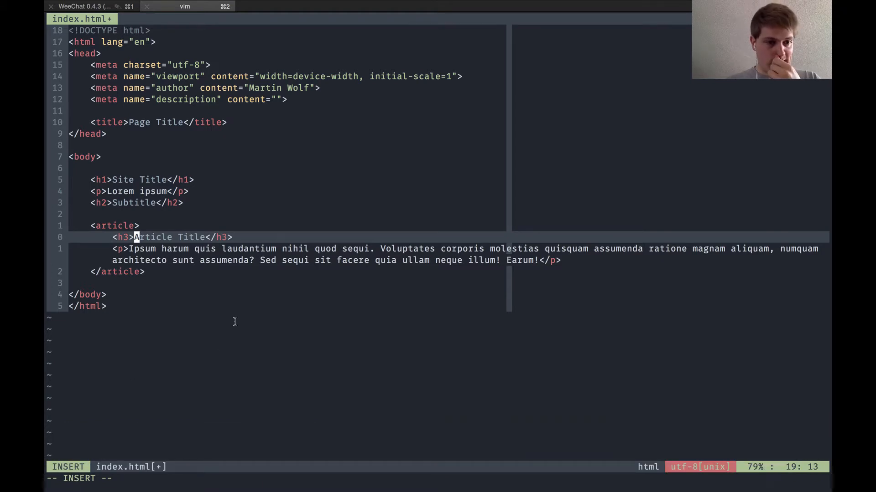
type("saas")
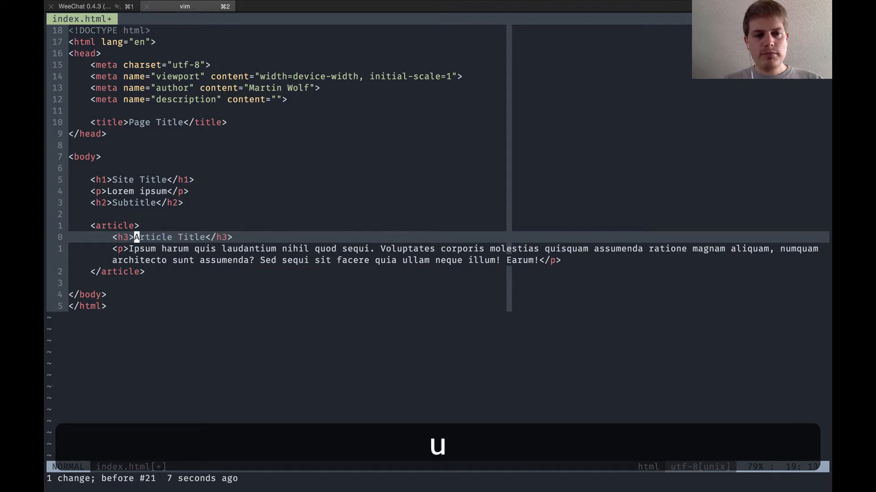
type("sadsa")
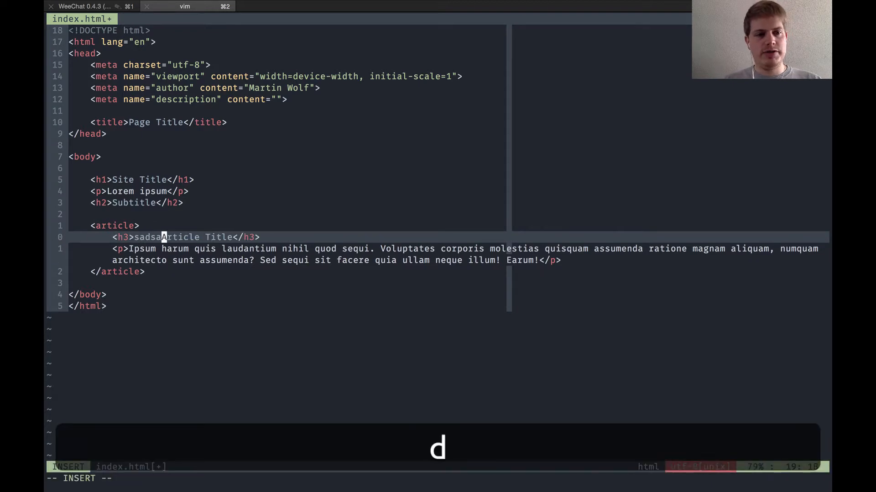
key("backspace")
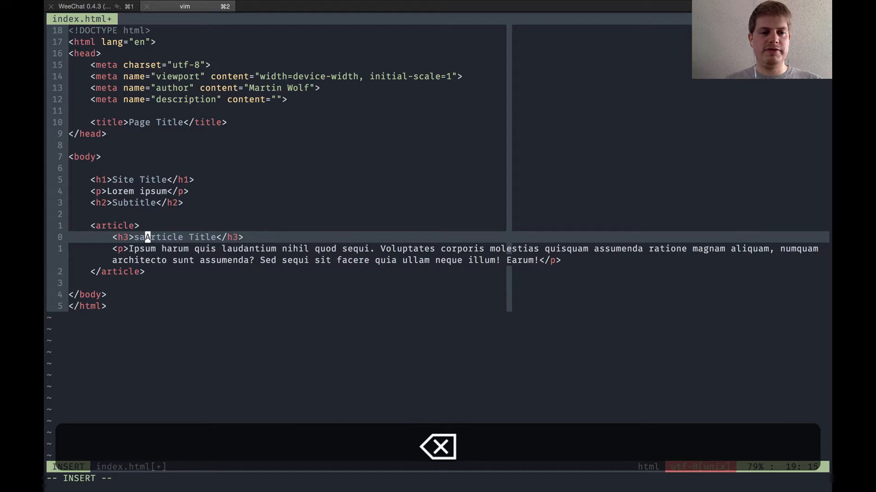
key("Escape")
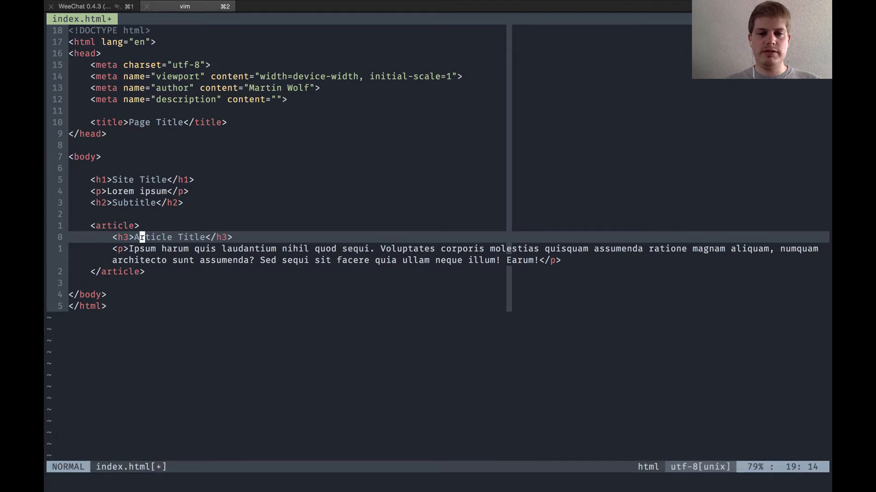
Insert ' and more' after 'Article' so the heading reads 'Article and more Title'
key("I")
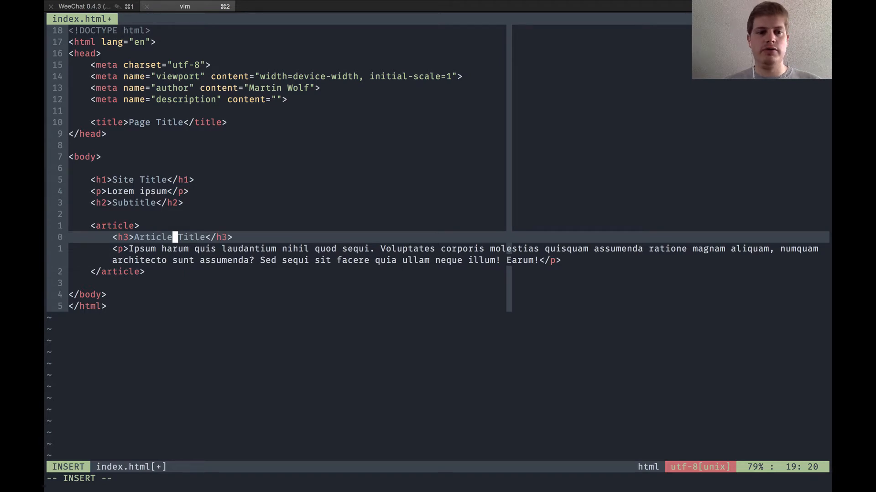
type("\" \"")
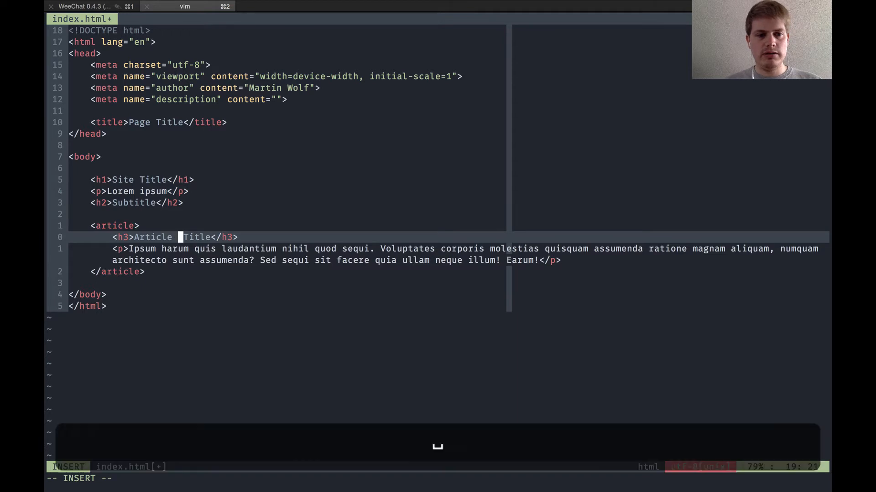
type("and more")
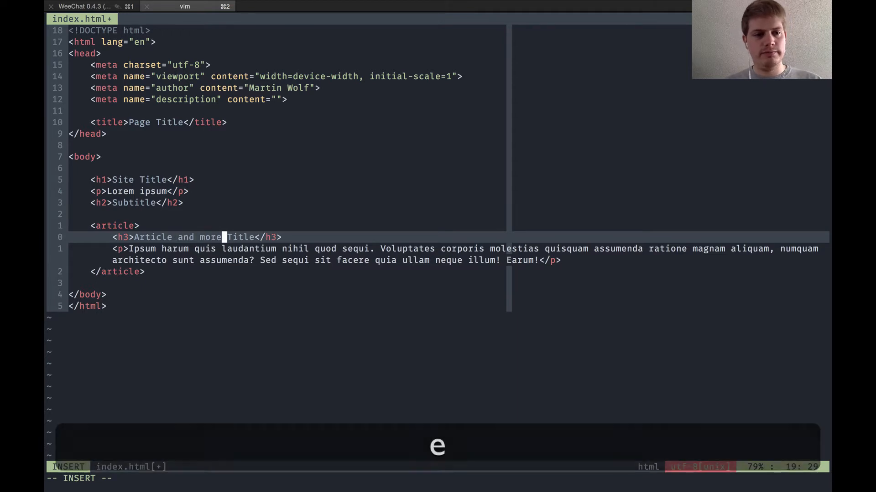
key("Escape")
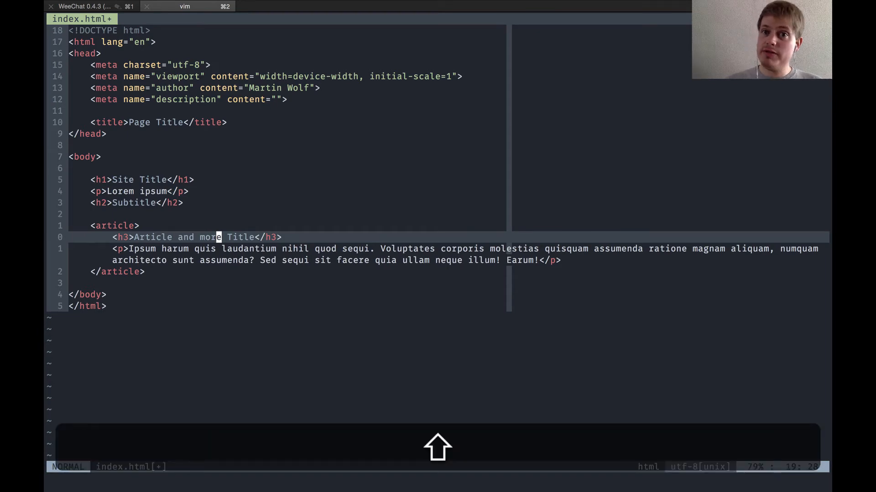
key("A")
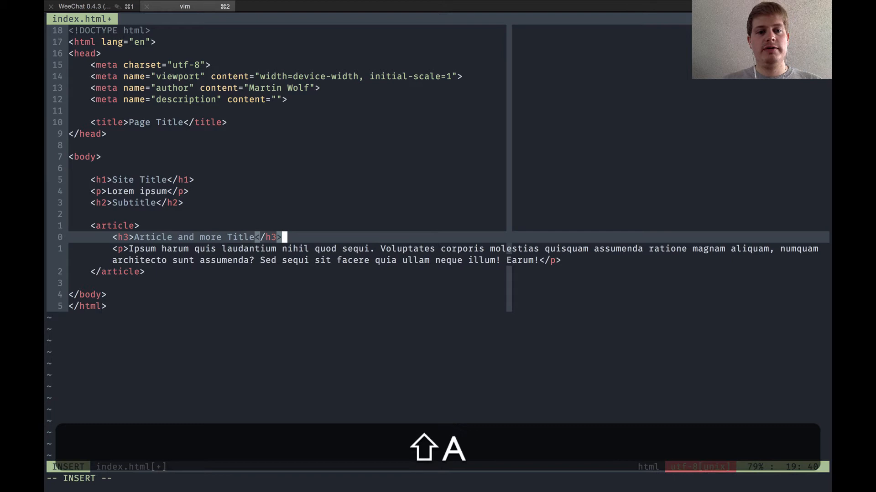
type("sadasd")
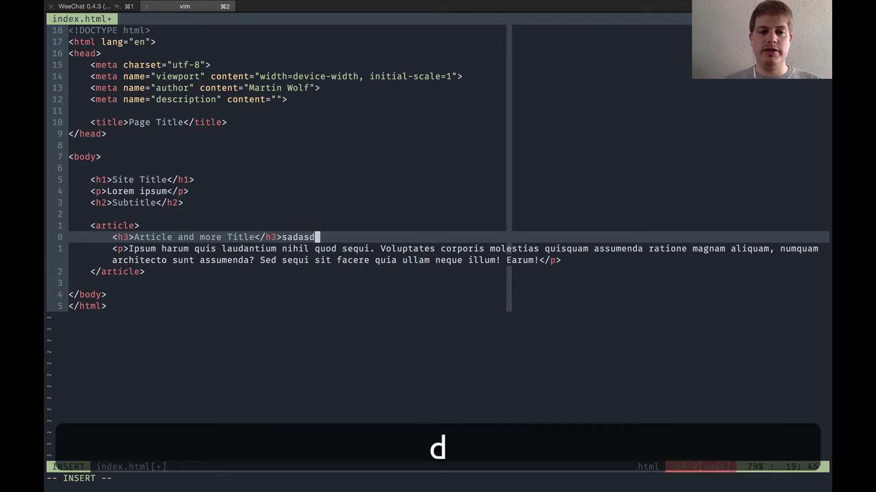
key("backspace")
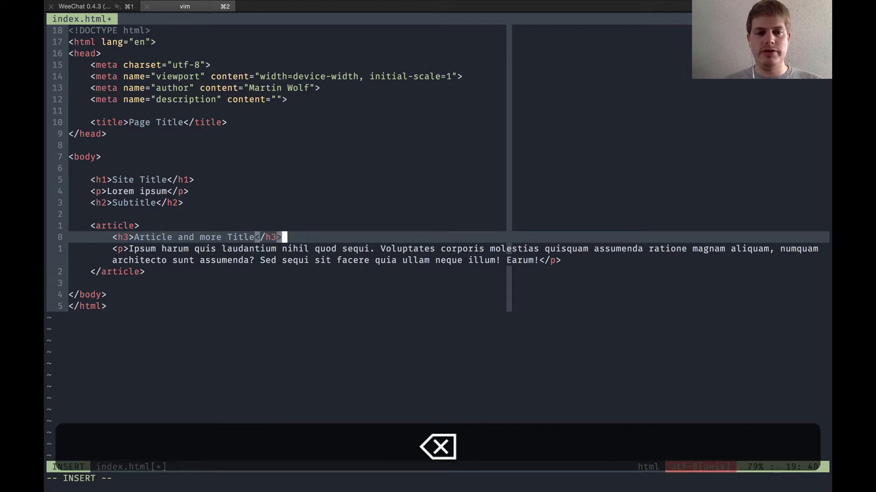
key("Escape")
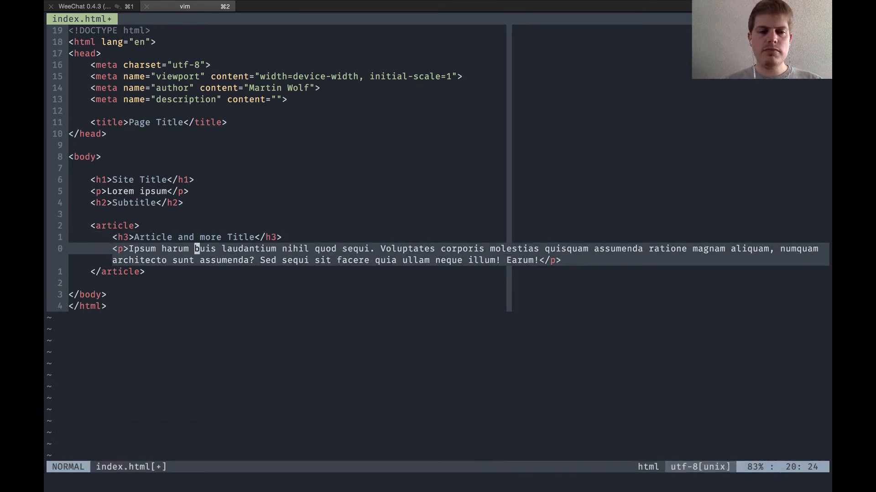
Undo the previous change and clear the article's heading and paragraph into one empty line
key("j")
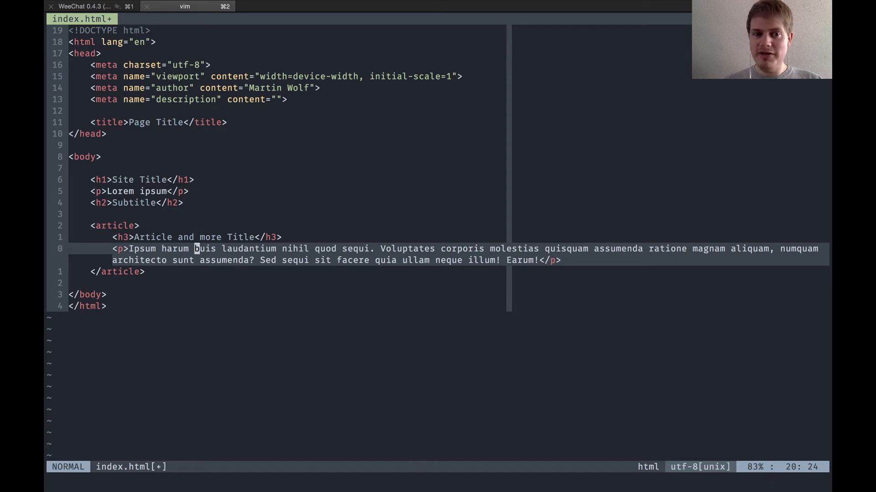
key("R")
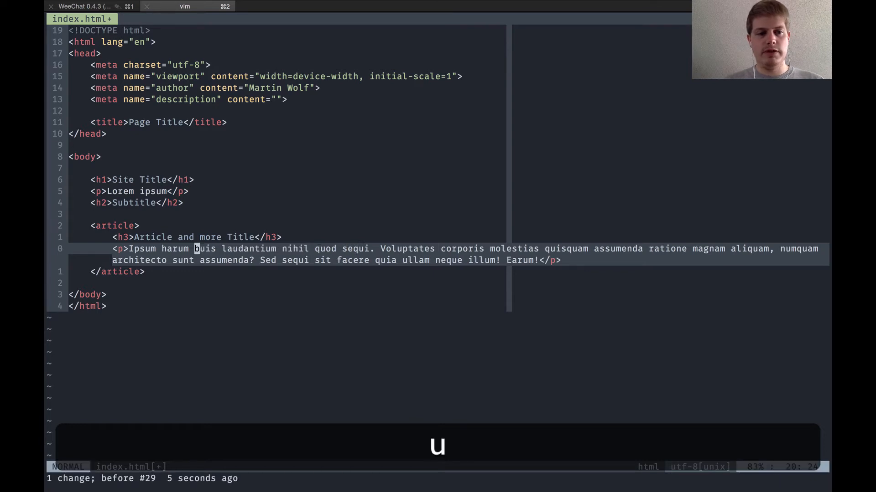
key("j")
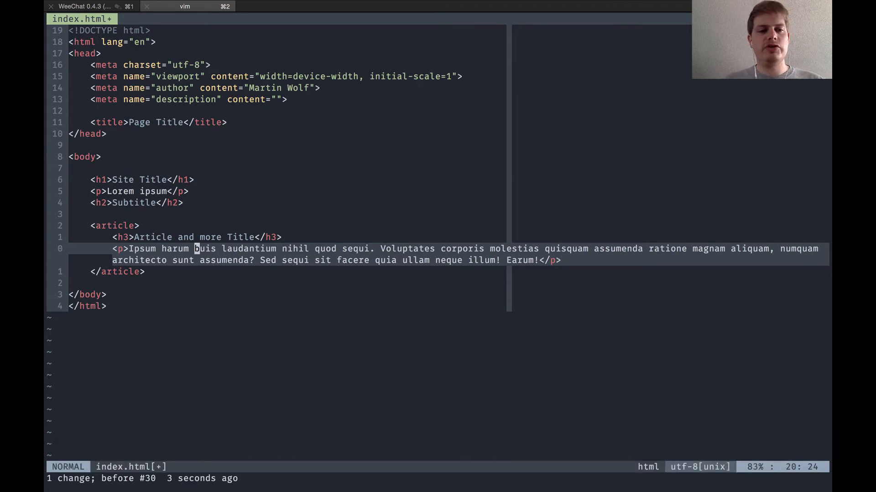
key("k")
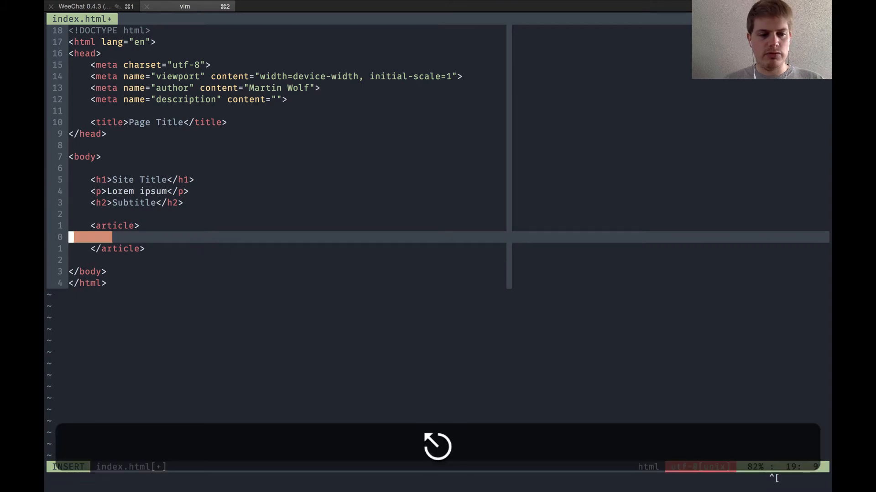
Restore the article and replace the word 'quis' with cw, deleting leftover characters
key("Escape")
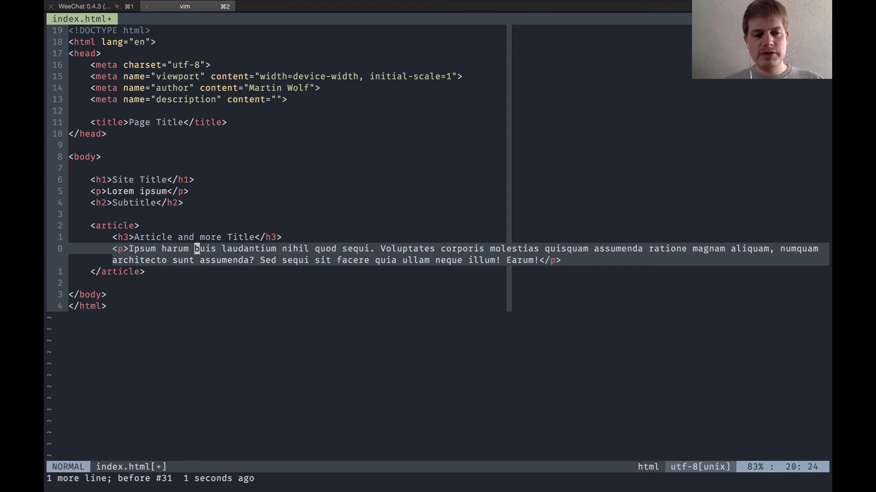
key("c")
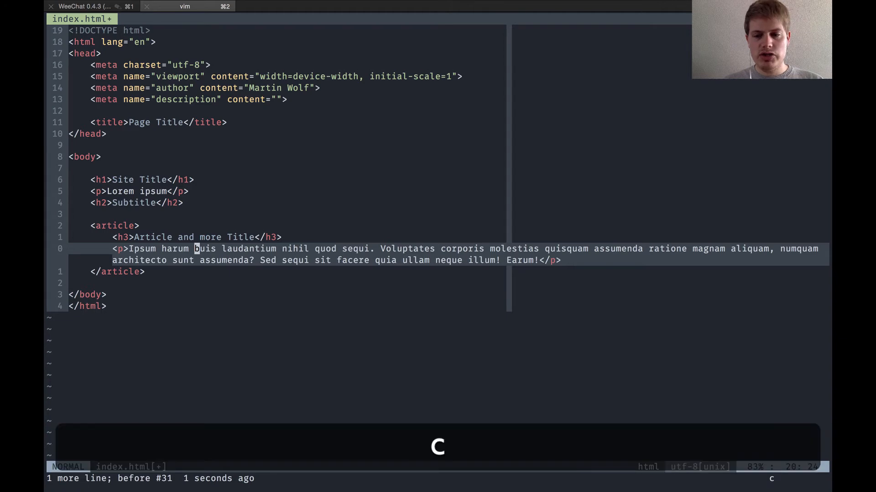
key("w")
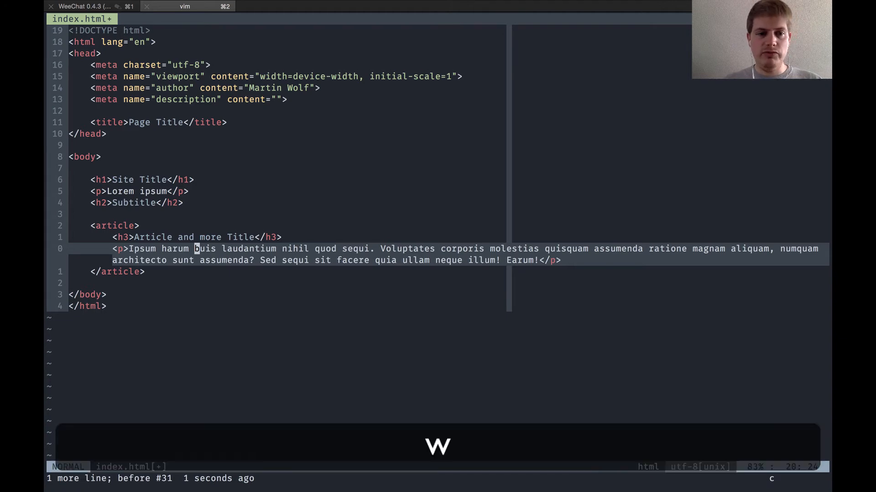
type("sadasdasd")
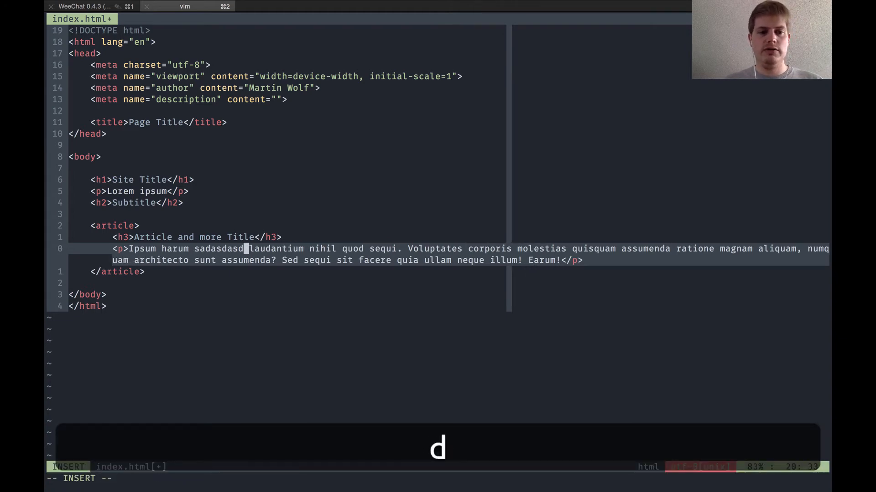
key("backspace")
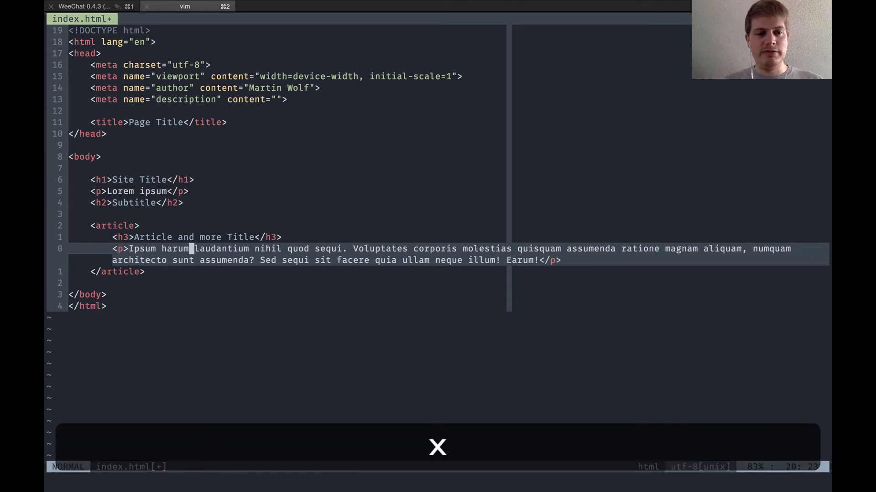
key("l")
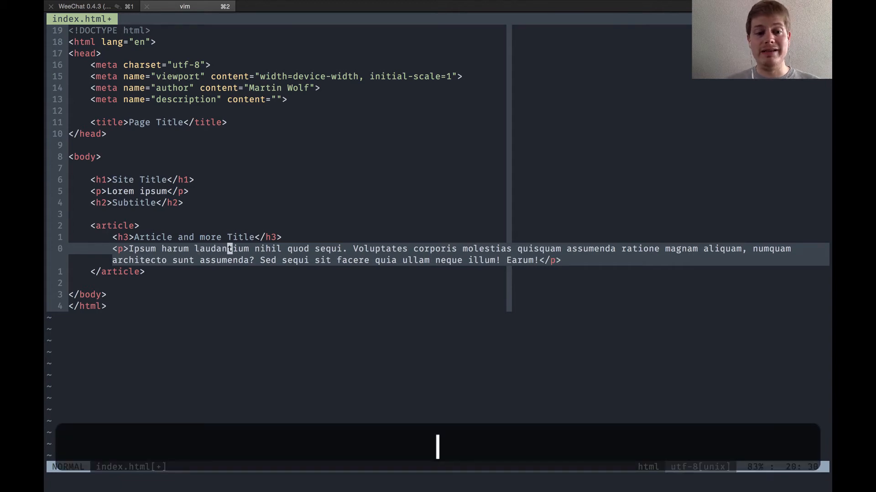
Delete 'nihil' from the paragraph and insert text before 'quod'
key("w")
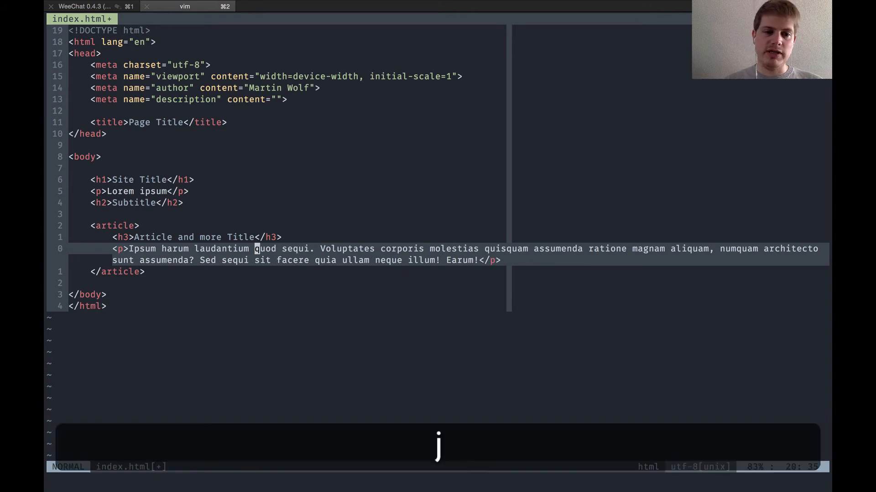
key("u")
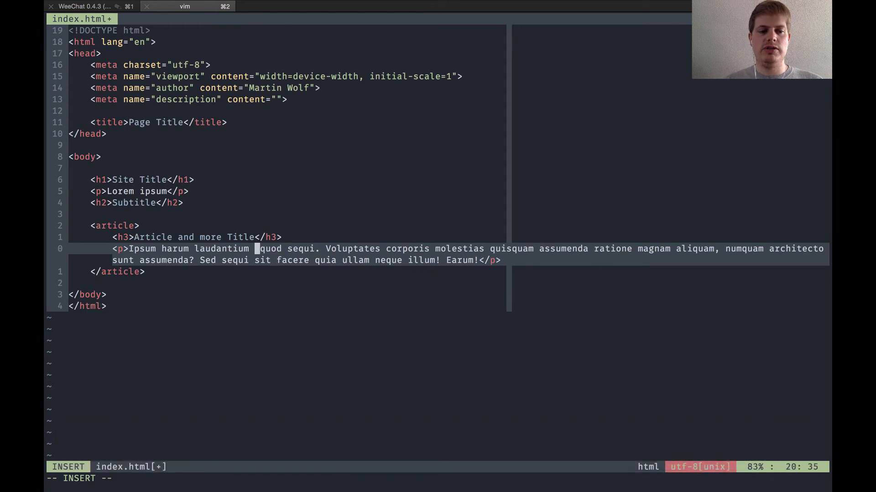
type("dasd")
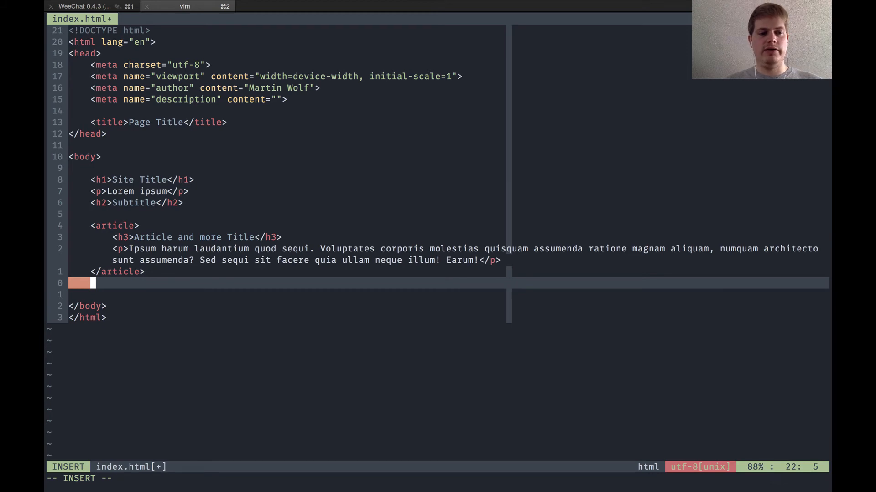
Type trial text on the new line opened above the <article> tag
type("sadasd")
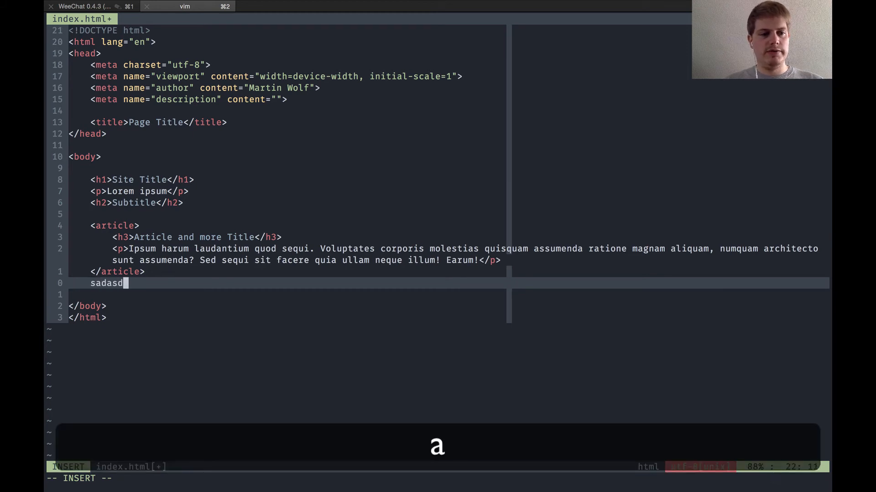
key("backspace")
type("sa")
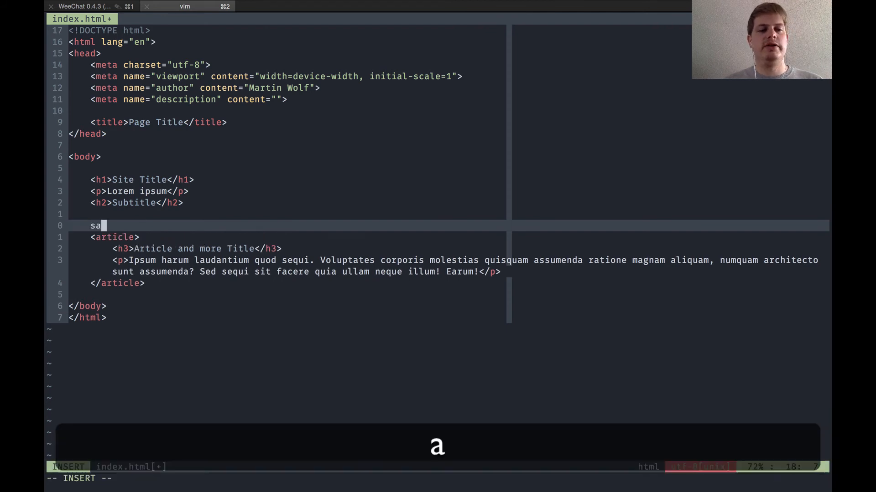
Type scratch text 'dsad' on the added line before undoing it
type("dsad")
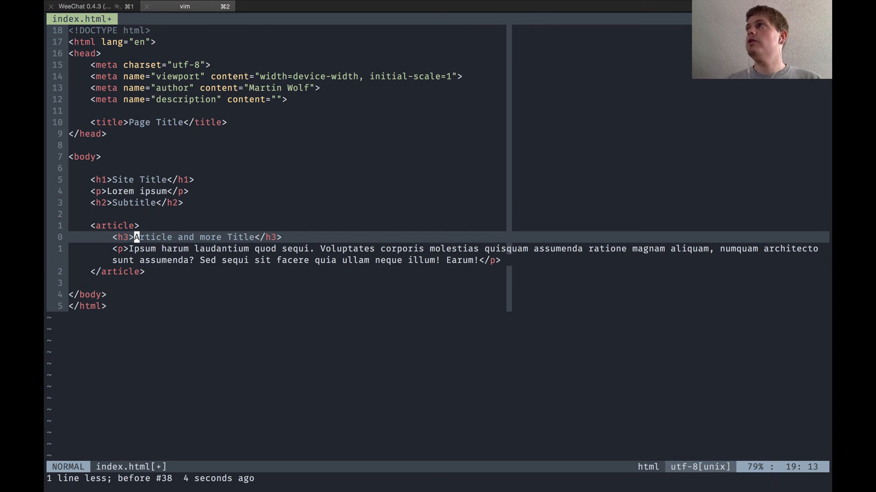
key("k")
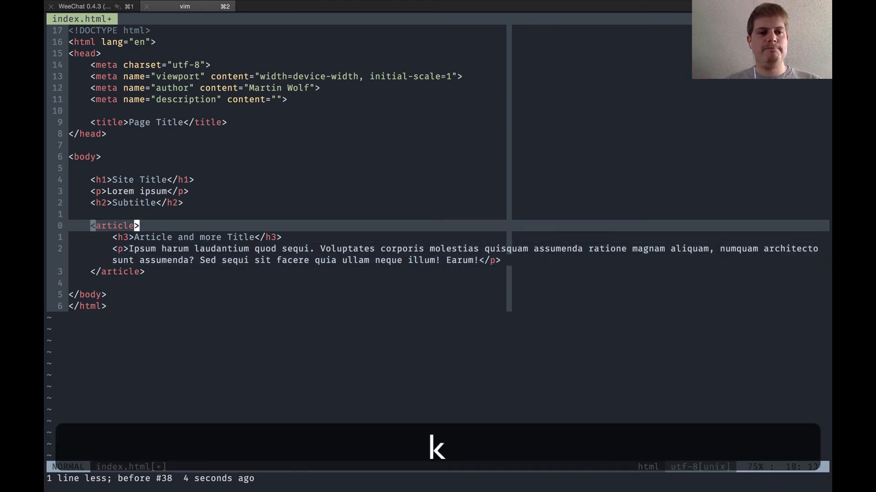
key("j")
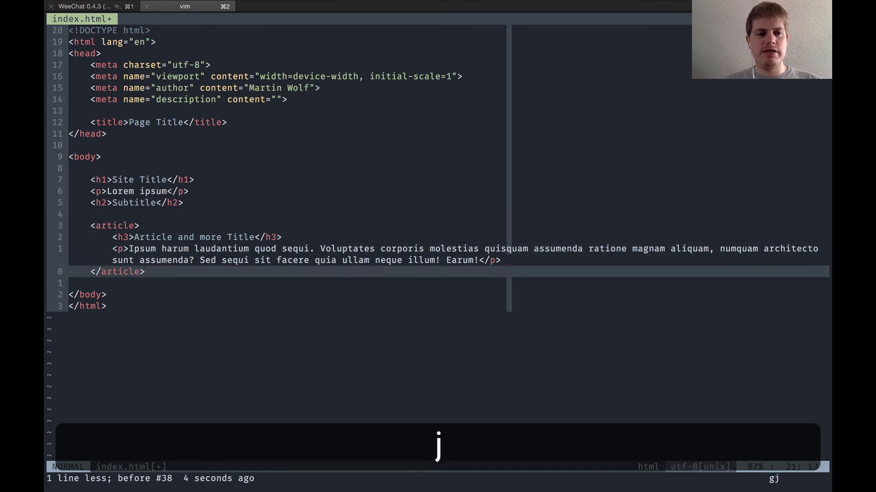